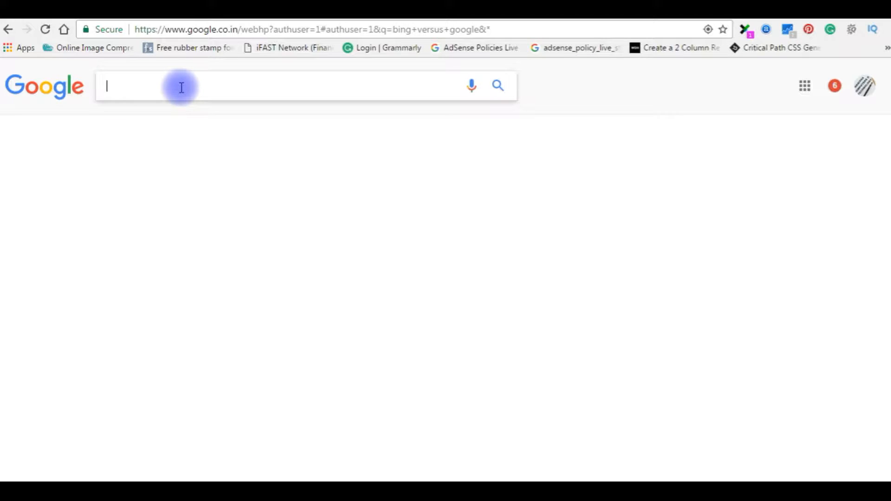
# Search Google for 'bing site verification' and follow the Bing - Webmaster Tools result
pyautogui.write('bing site')
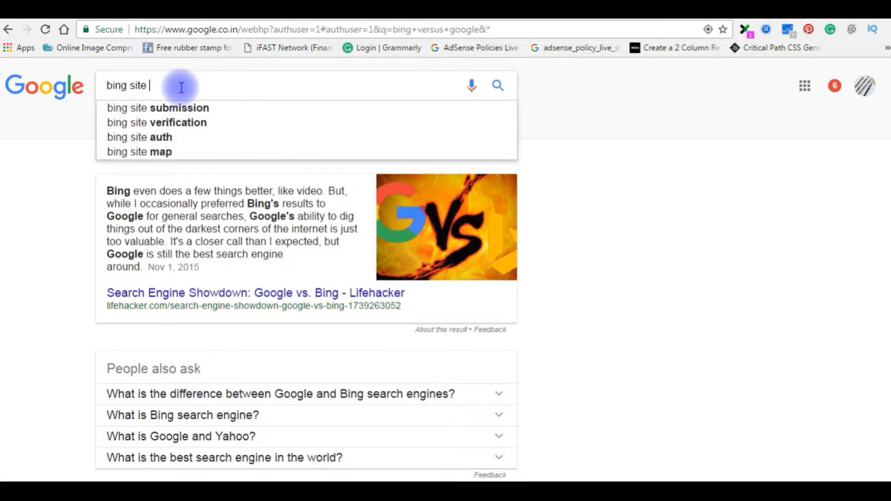
pyautogui.click(157, 122)
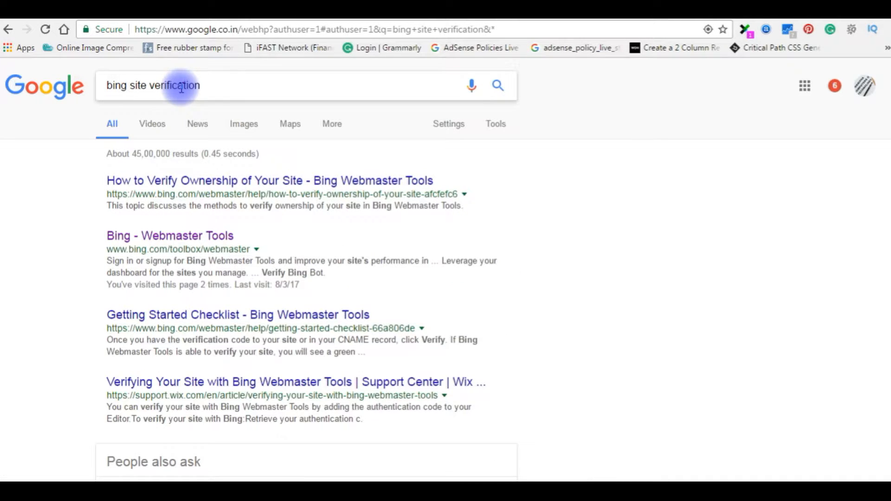
pyautogui.moveTo(161, 235)
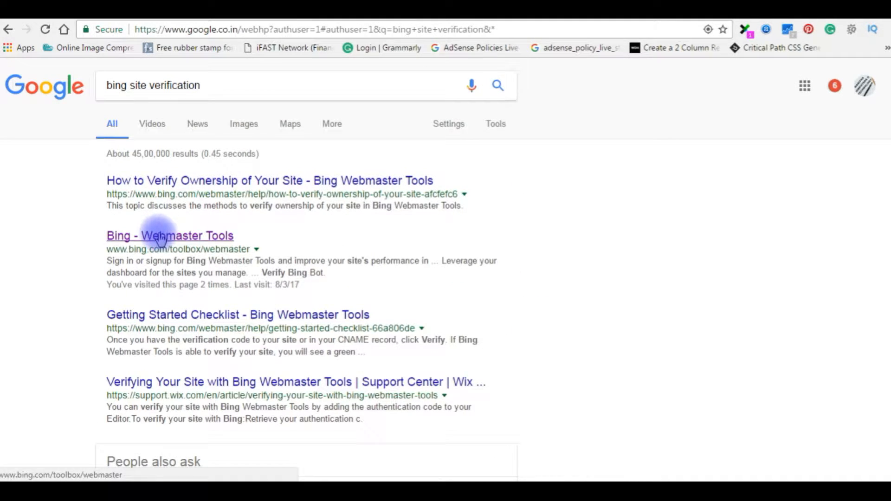
pyautogui.click(169, 235)
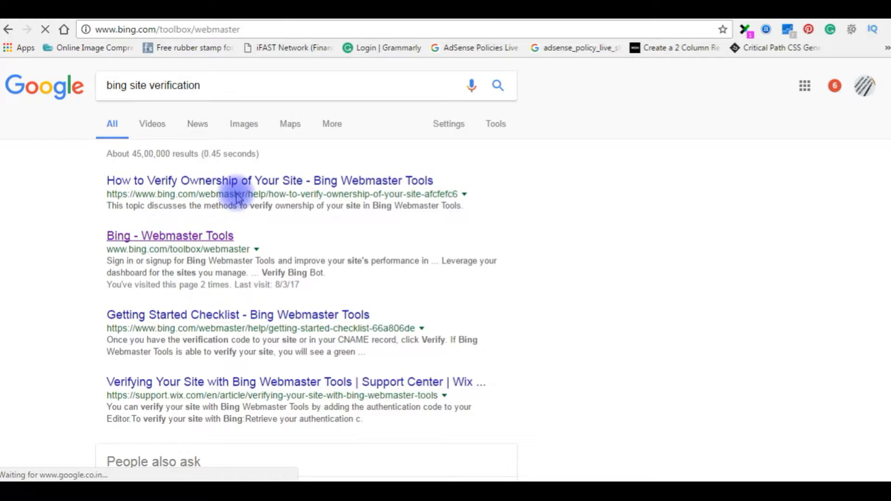
pyautogui.click(169, 235)
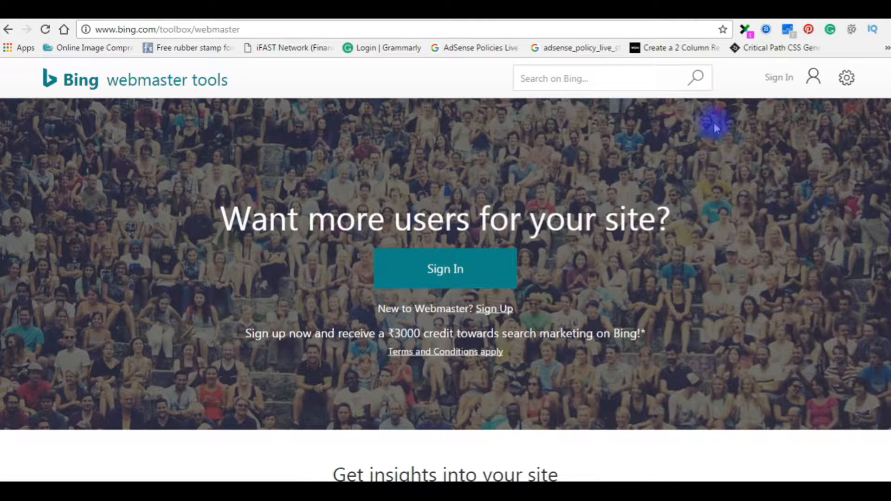
pyautogui.moveTo(135, 96)
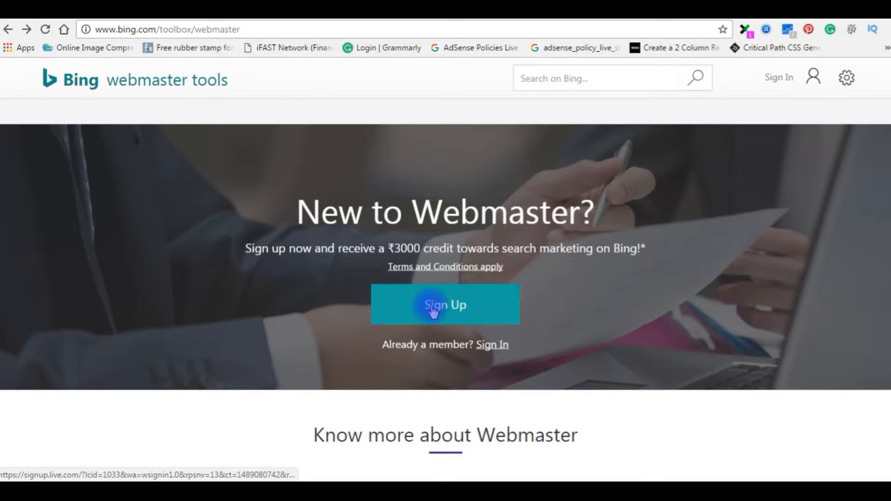
# Choose Sign Up under 'New to Webmaster?' to start a new account
pyautogui.click(445, 304)
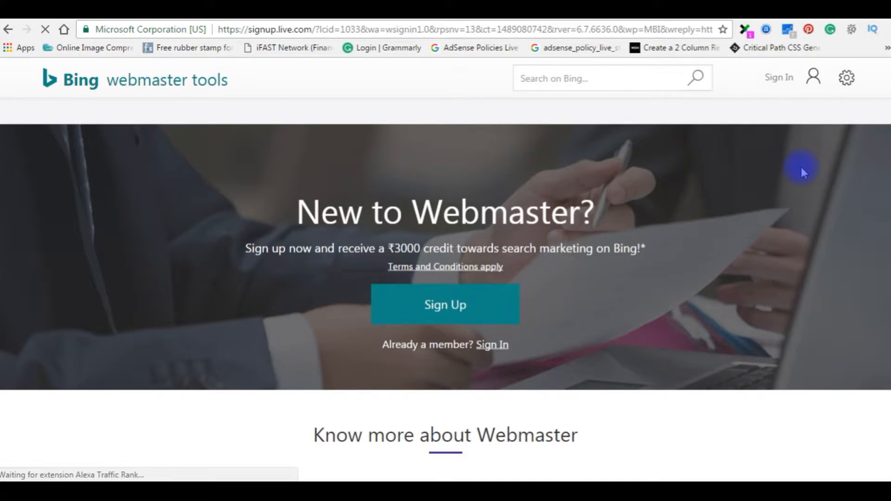
# Enter the captcha characters 'WKSKK' and create the Microsoft account
pyautogui.click(444, 304)
pyautogui.write('VX')
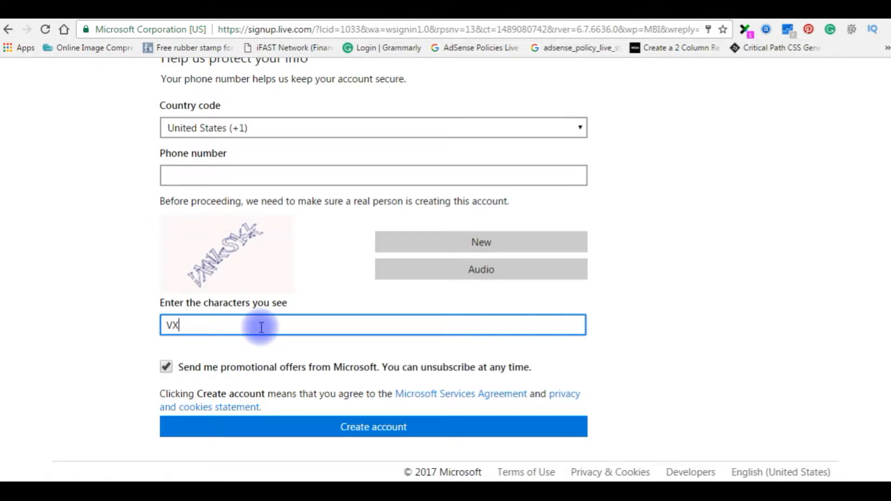
pyautogui.write('WKS')
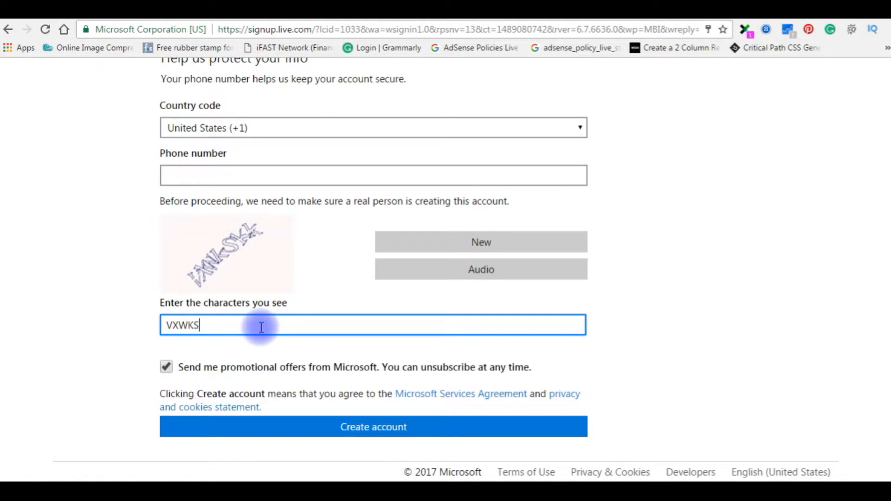
pyautogui.write('KK')
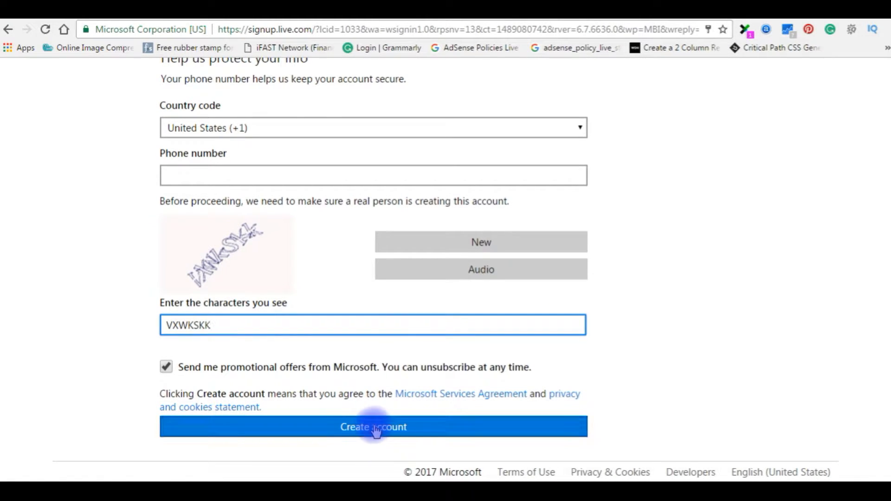
pyautogui.click(373, 427)
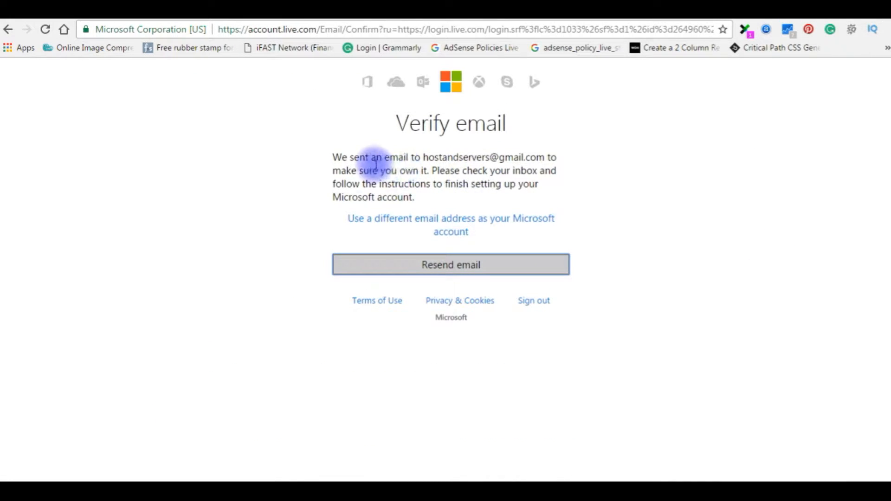
pyautogui.moveTo(234, 202)
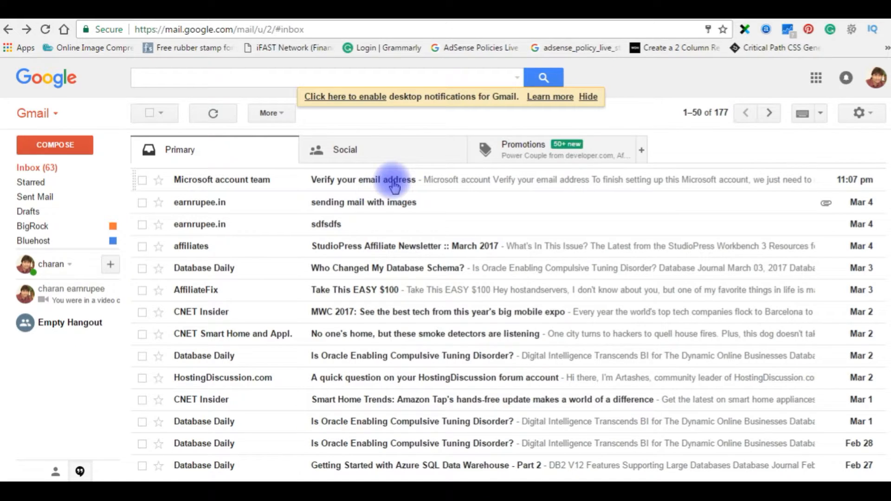
pyautogui.moveTo(394, 185)
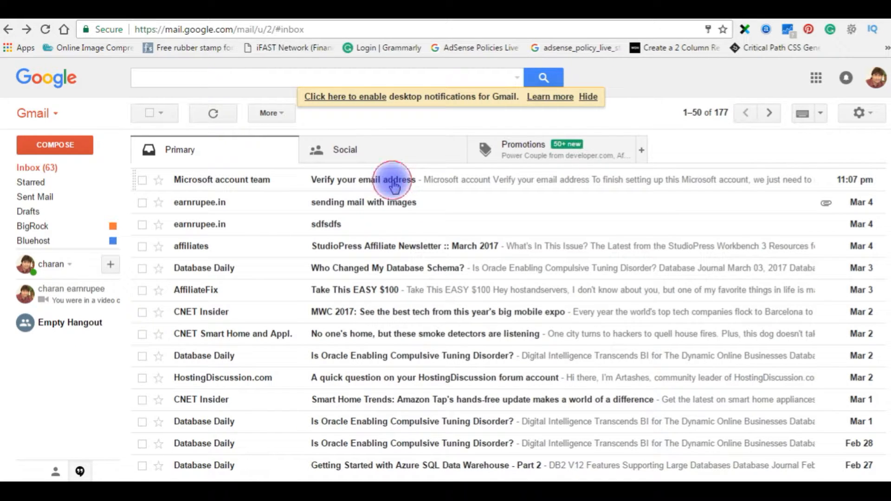
# Read the 'Verify your email address' message and follow its Verify link
pyautogui.click(374, 179)
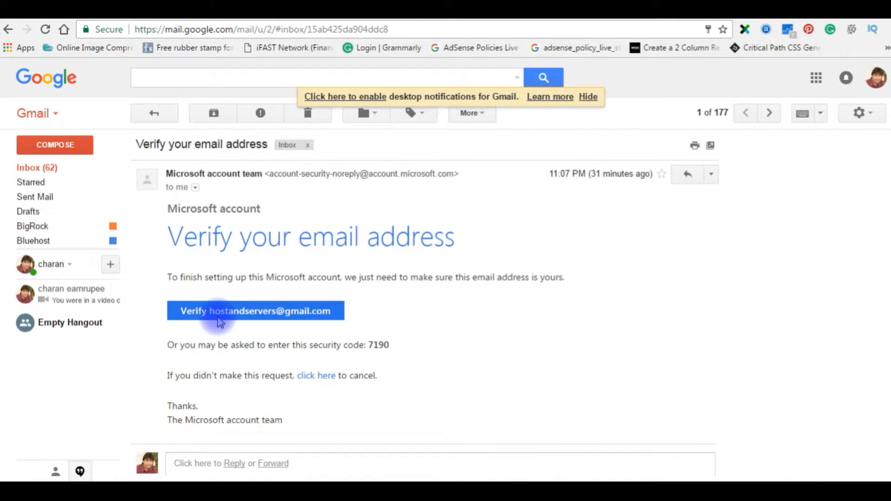
pyautogui.click(255, 311)
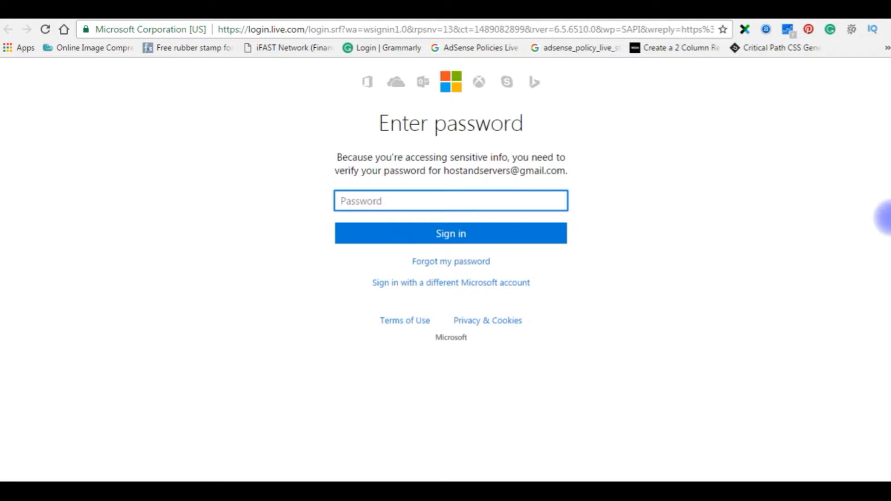
# Enter the account password to reach the 'Ready to go!' confirmation
pyautogui.click(450, 233)
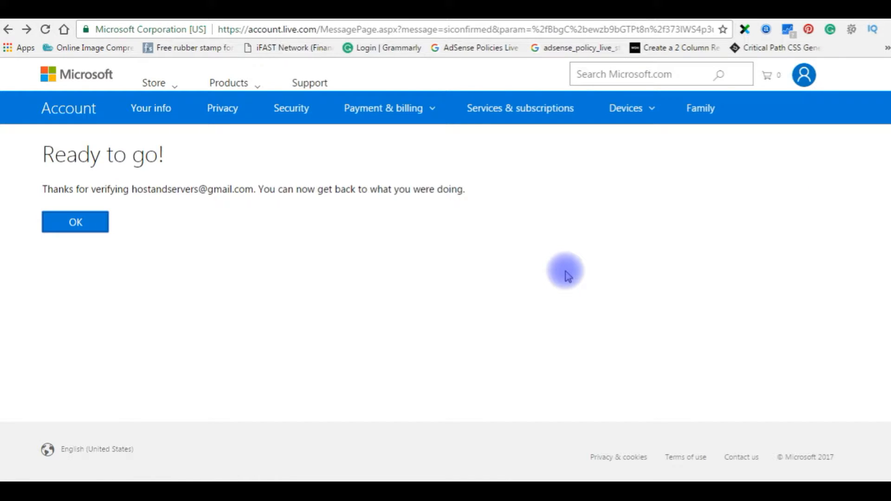
pyautogui.moveTo(557, 362)
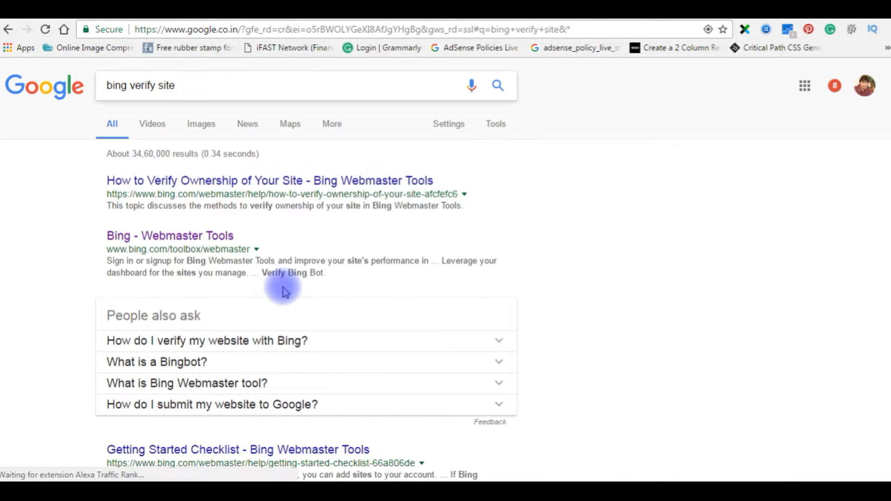
# Return to Bing Webmaster Tools and sign in, landing on the empty My Sites page
pyautogui.click(170, 236)
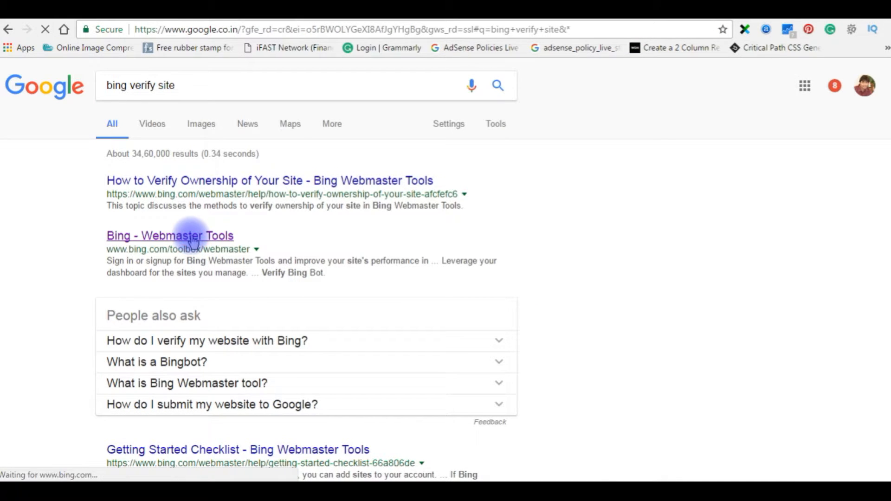
pyautogui.click(169, 235)
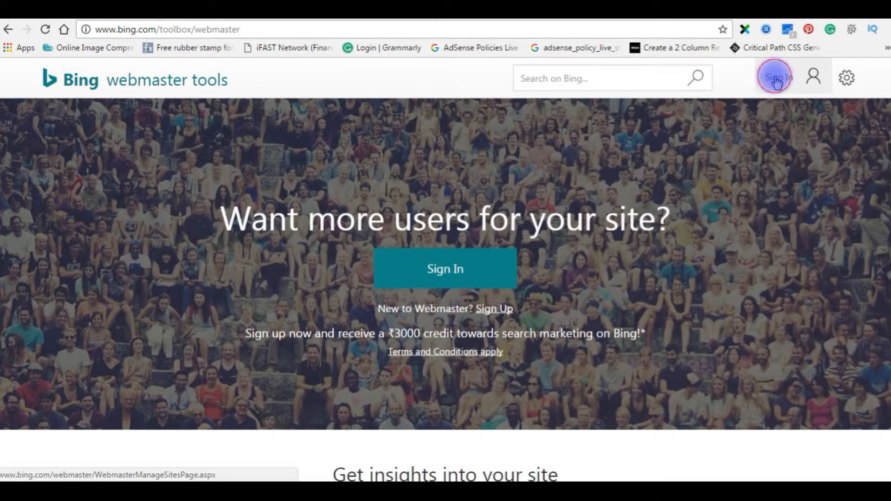
pyautogui.click(777, 78)
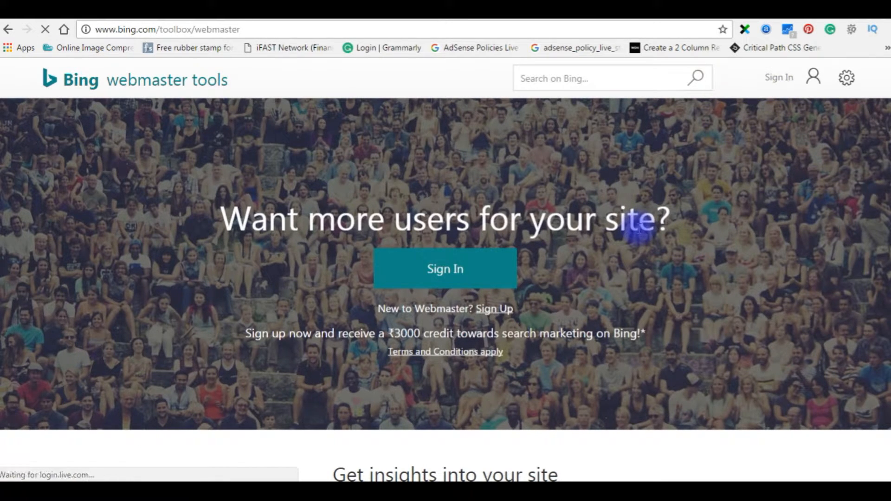
pyautogui.click(445, 268)
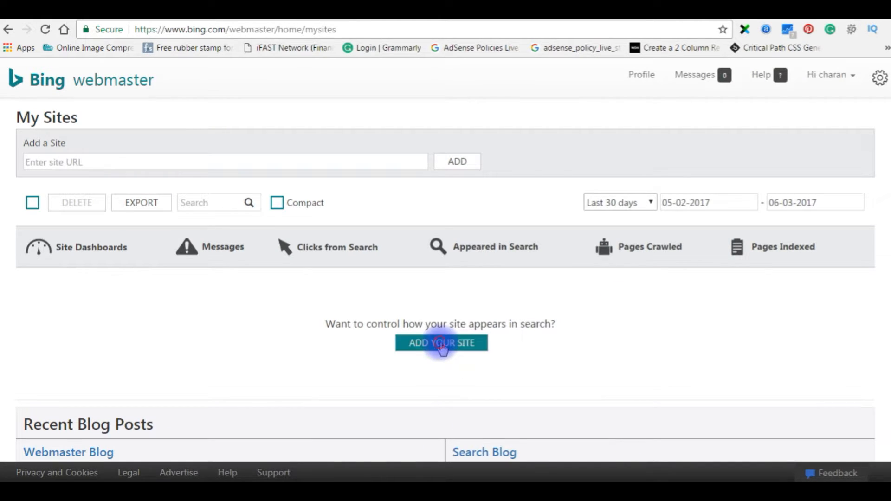
pyautogui.click(440, 343)
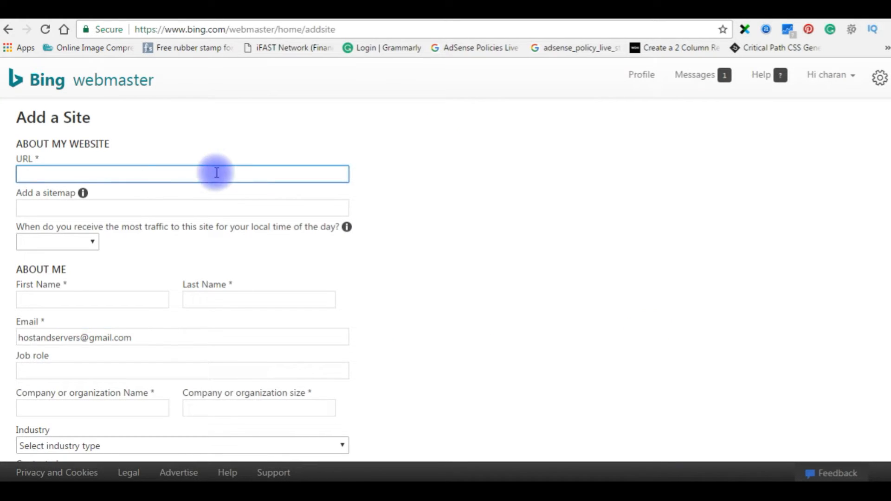
pyautogui.write('http://www.hostandservers.com/')
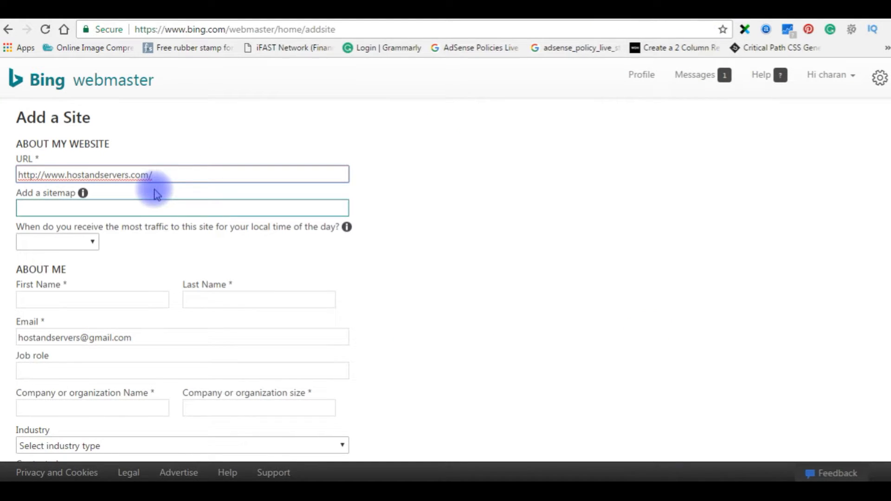
pyautogui.write('http://www.hostandservers.com/sitemap.xml')
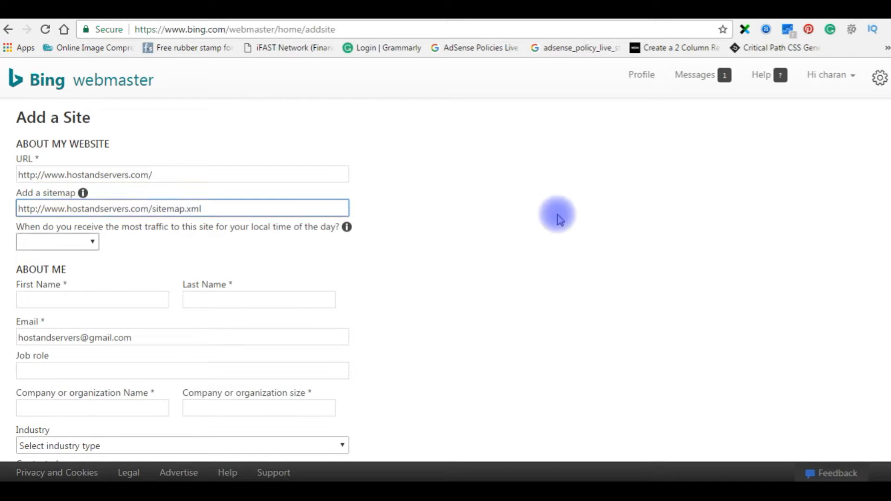
pyautogui.scroll(-3)
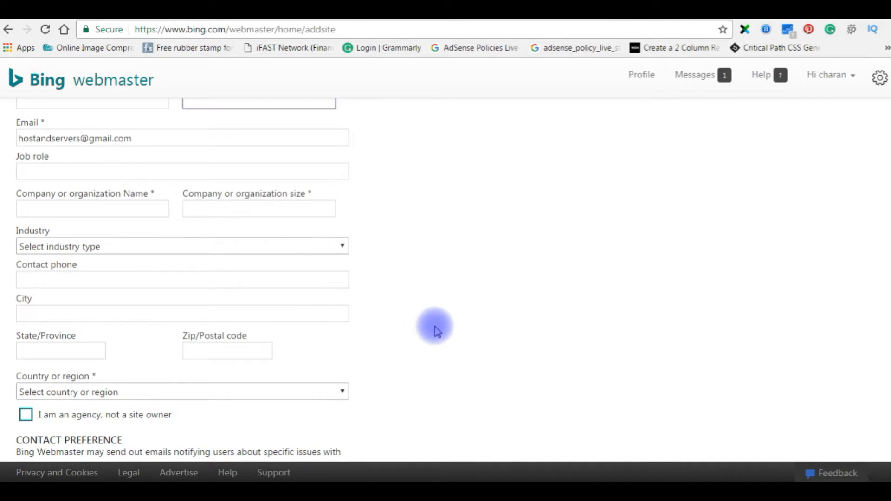
pyautogui.scroll(3)
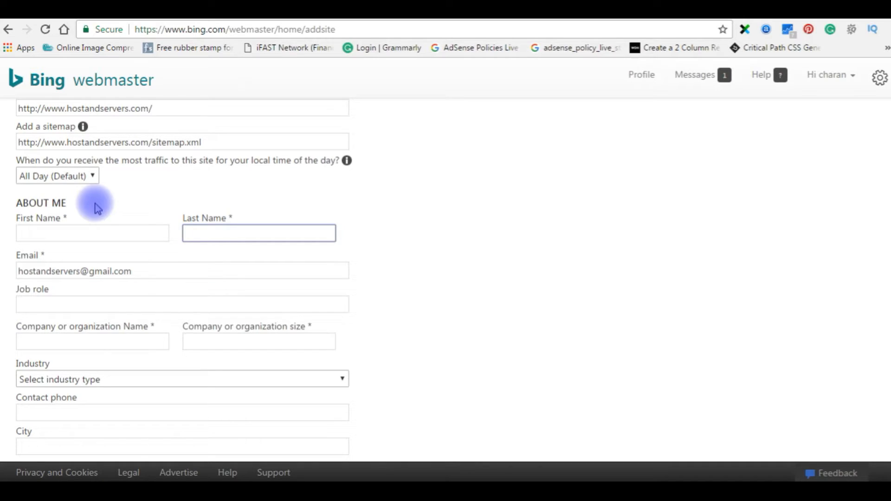
pyautogui.scroll(-3)
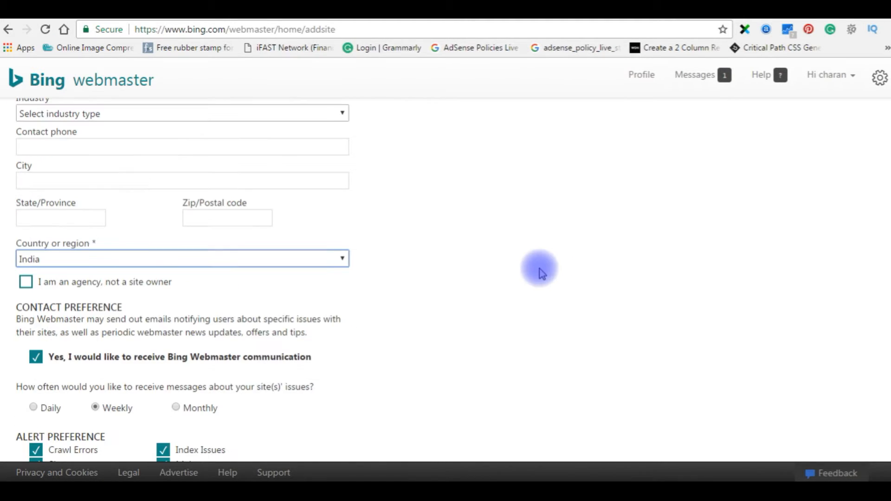
pyautogui.scroll(-3)
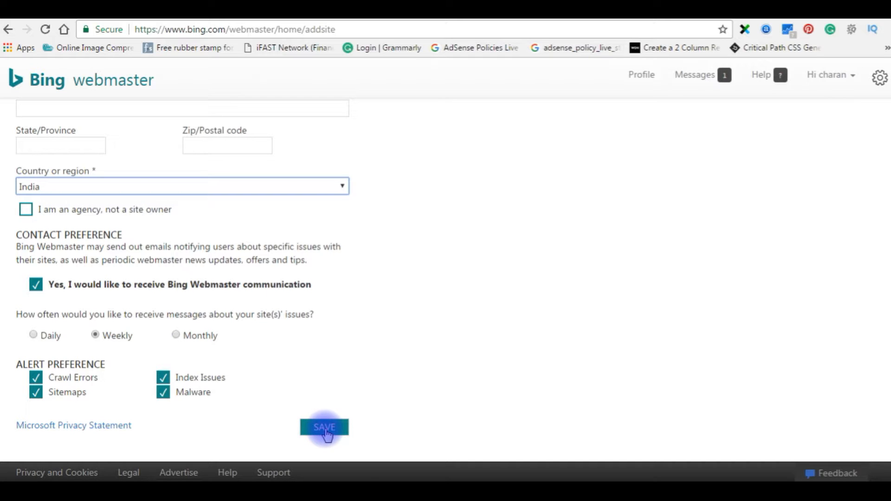
pyautogui.click(324, 427)
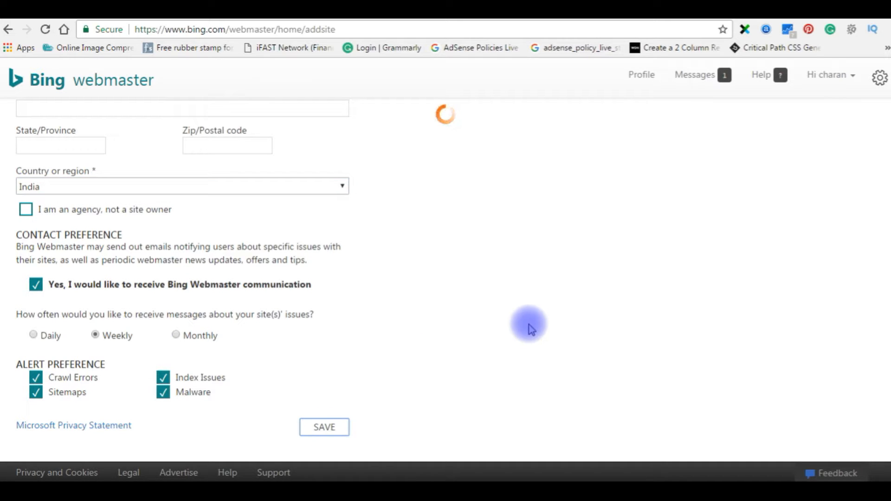
pyautogui.click(324, 427)
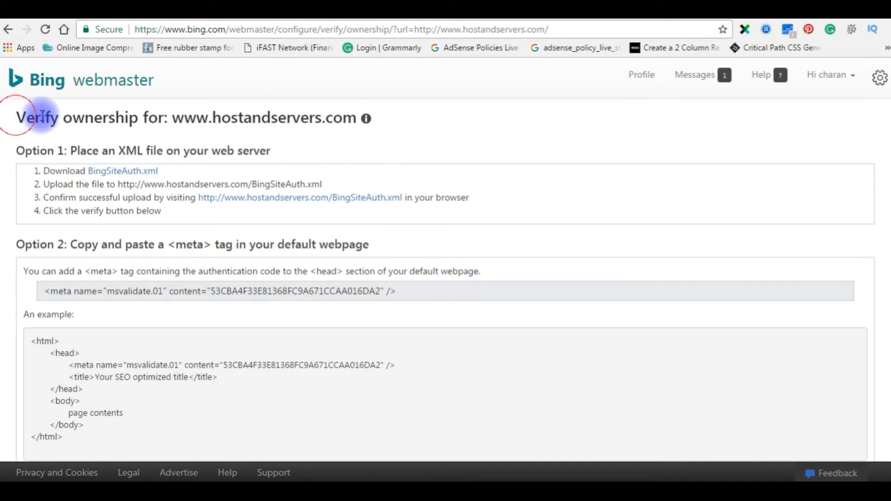
pyautogui.moveTo(215, 93)
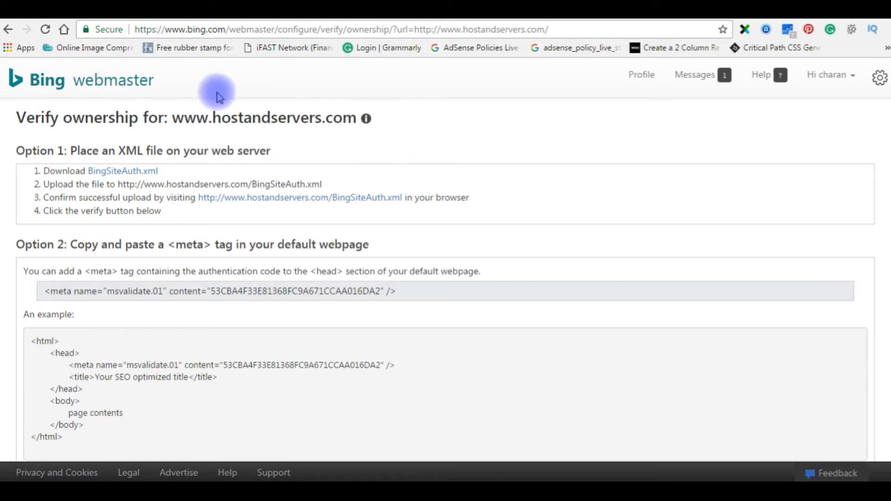
pyautogui.moveTo(238, 221)
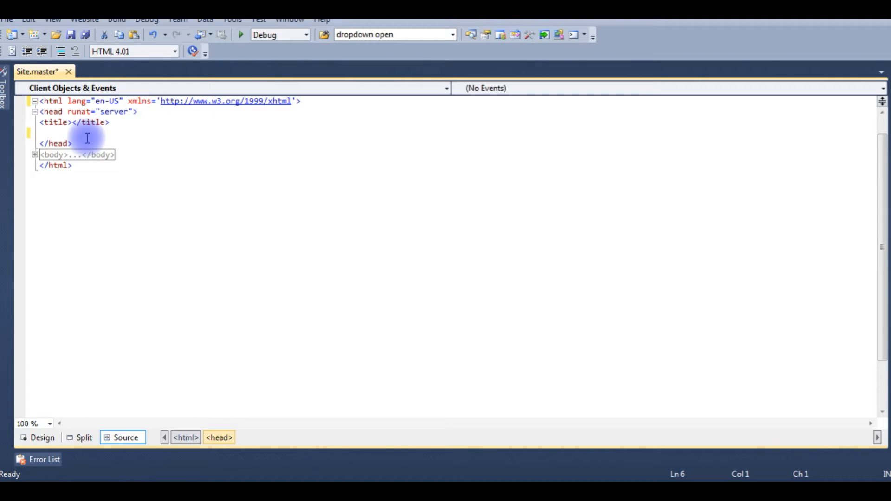
# Place the cursor on the empty line inside <head> of Site.master for the meta tag
pyautogui.click(116, 18)
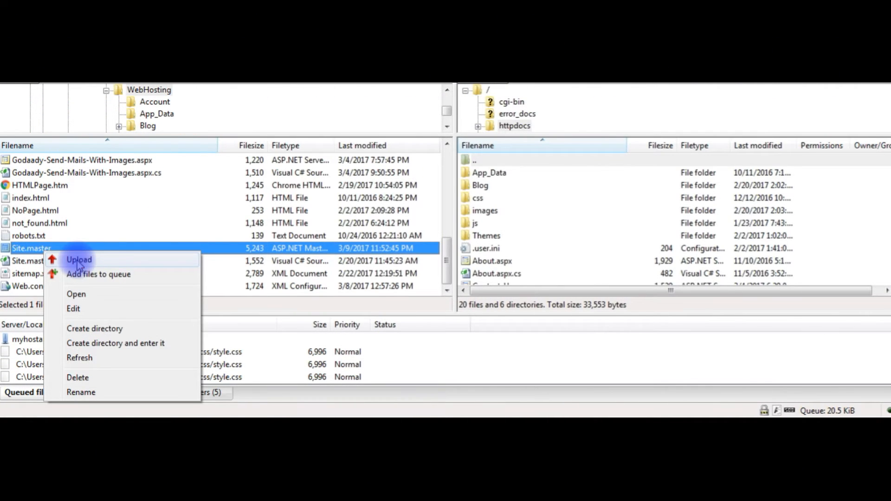
# Upload the edited Site.master from the local pane to the web server
pyautogui.click(79, 259)
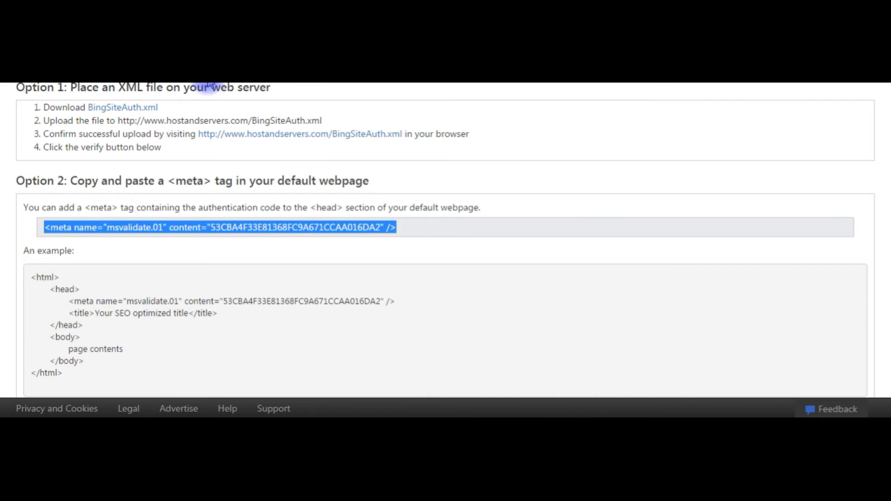
pyautogui.scroll(3)
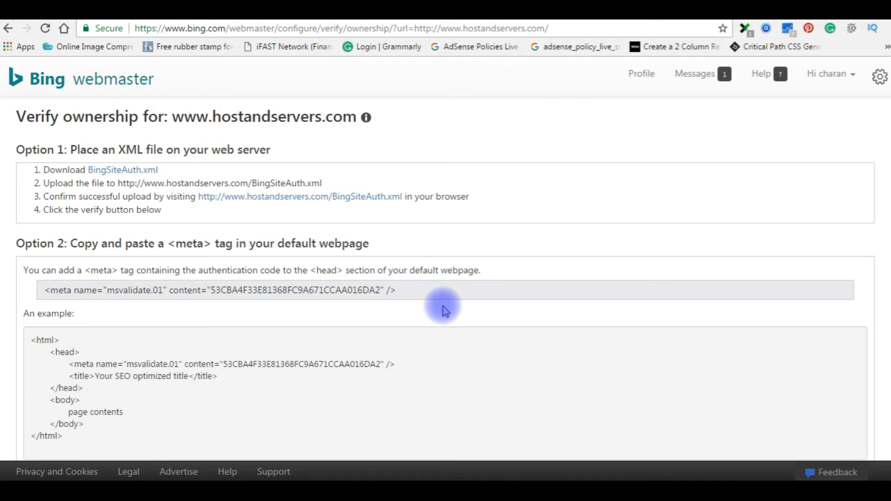
pyautogui.scroll(-3)
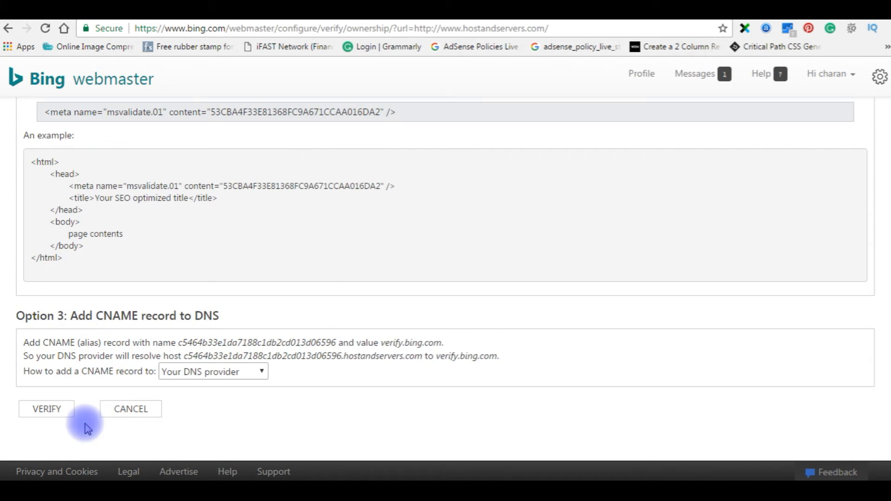
pyautogui.click(46, 408)
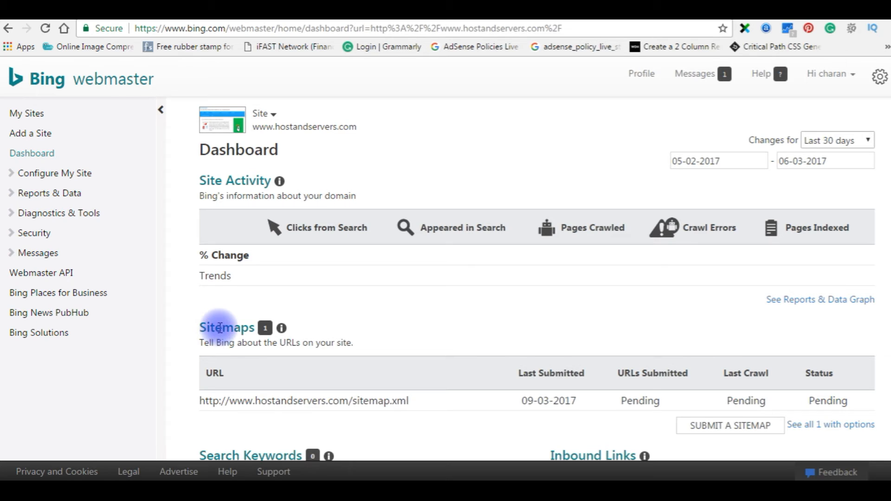
pyautogui.moveTo(536, 251)
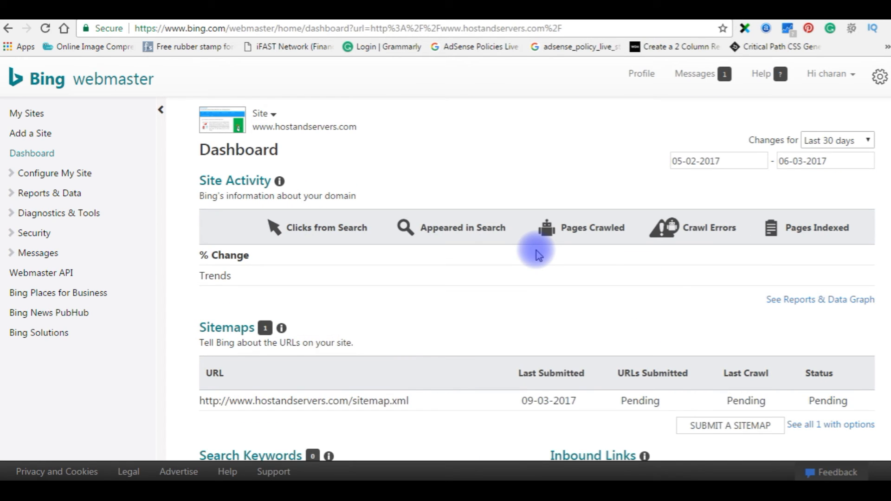